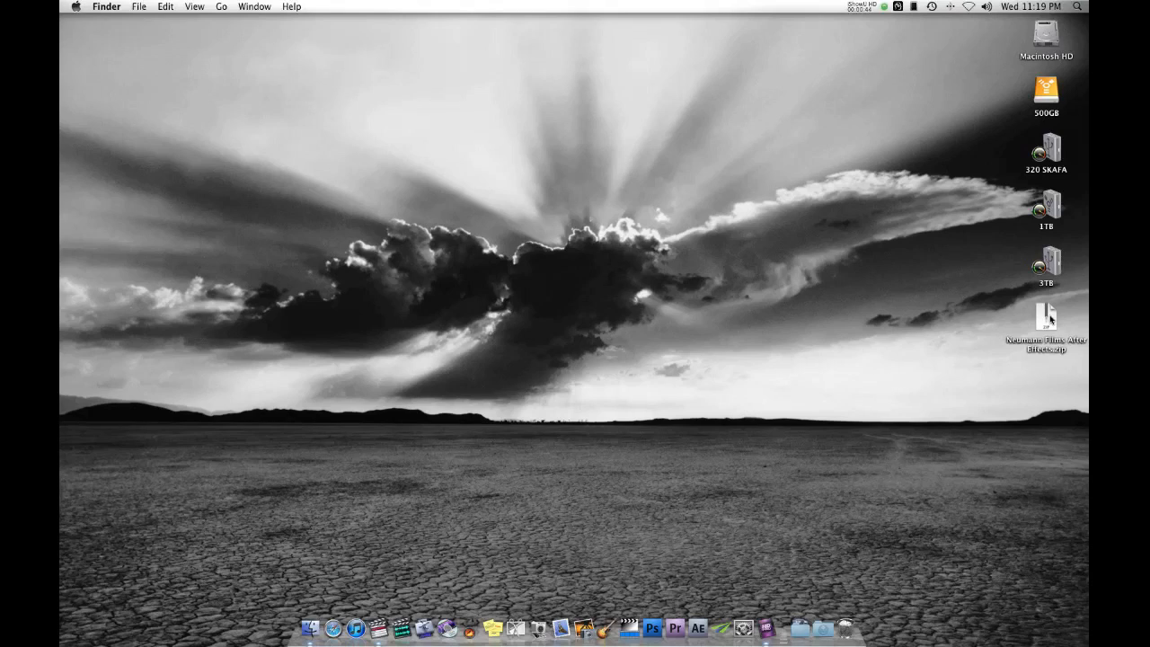
- Extract the Neumann Films zip on the desktop and enter the resulting After Effects folder
double_click(1046, 316)
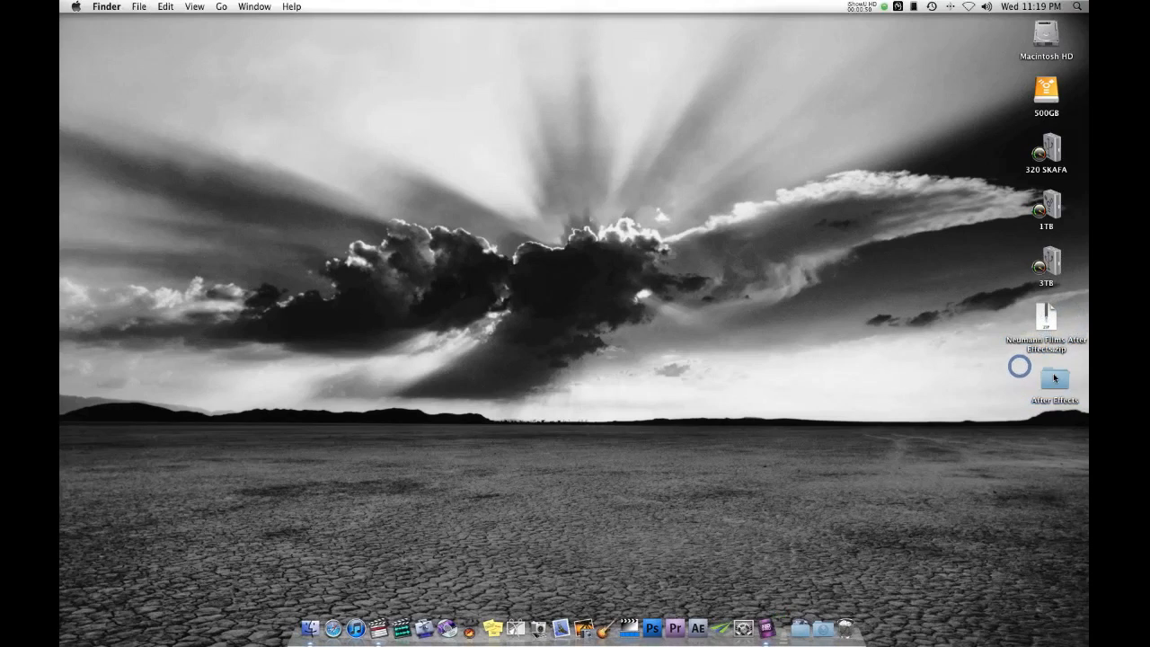
double_click(1053, 377)
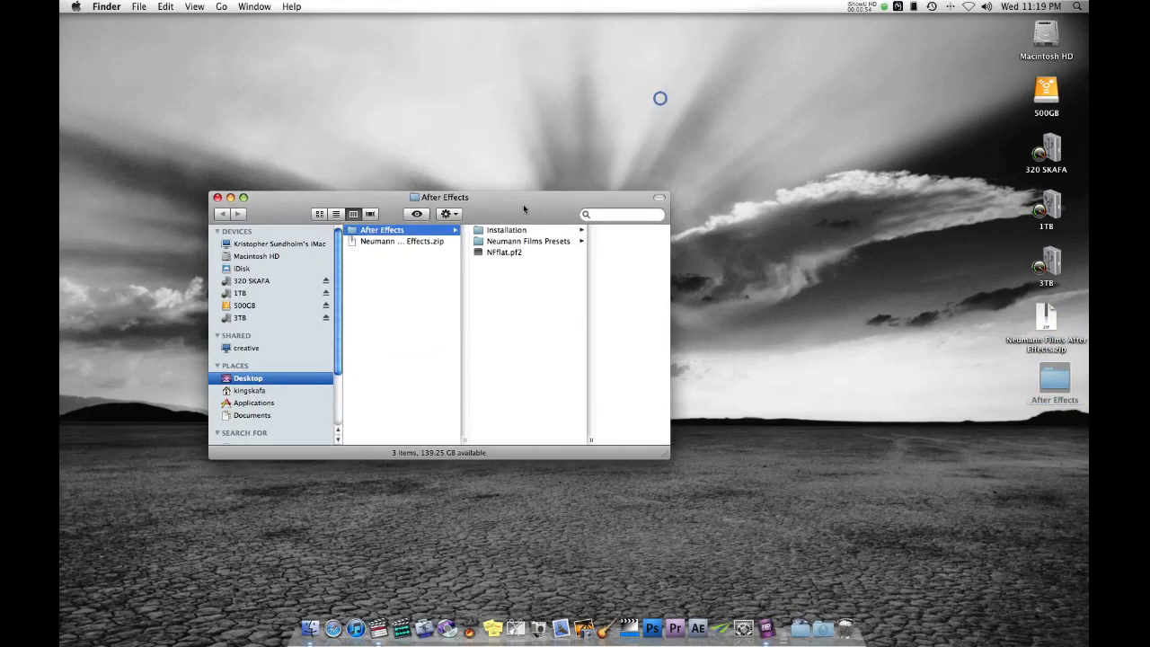
- Bring up Macintosh HD > Applications > Adobe After Effects CS4 > Presets beside the Neumann Films Presets window
left_click_drag(440, 195, 381, 294)
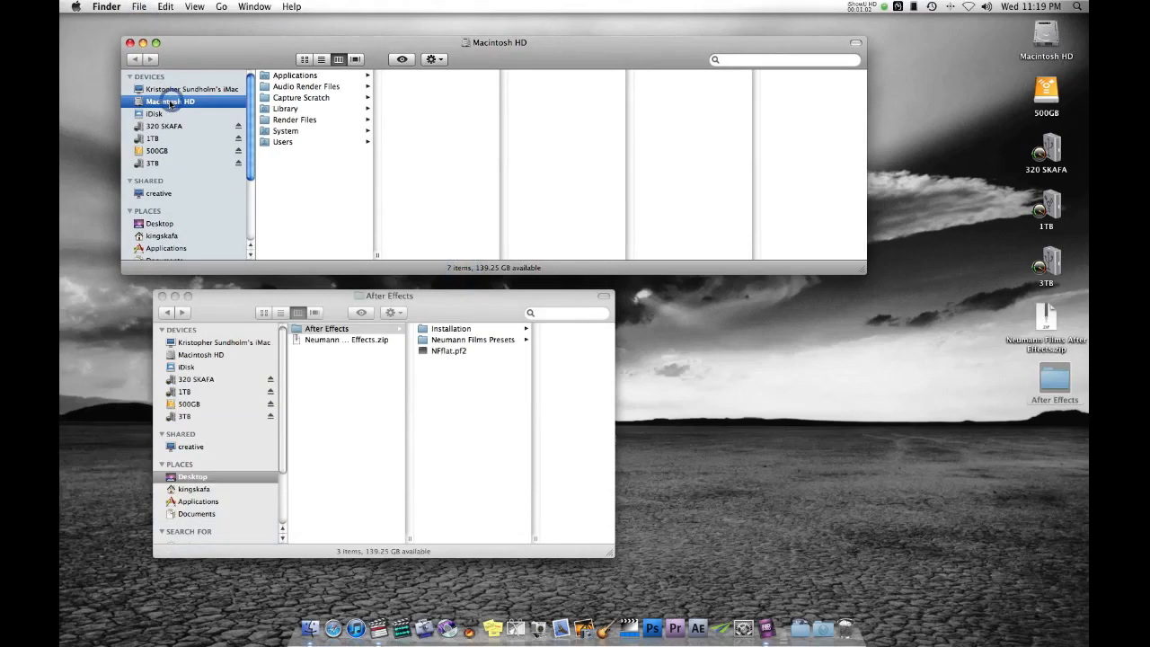
left_click(295, 75)
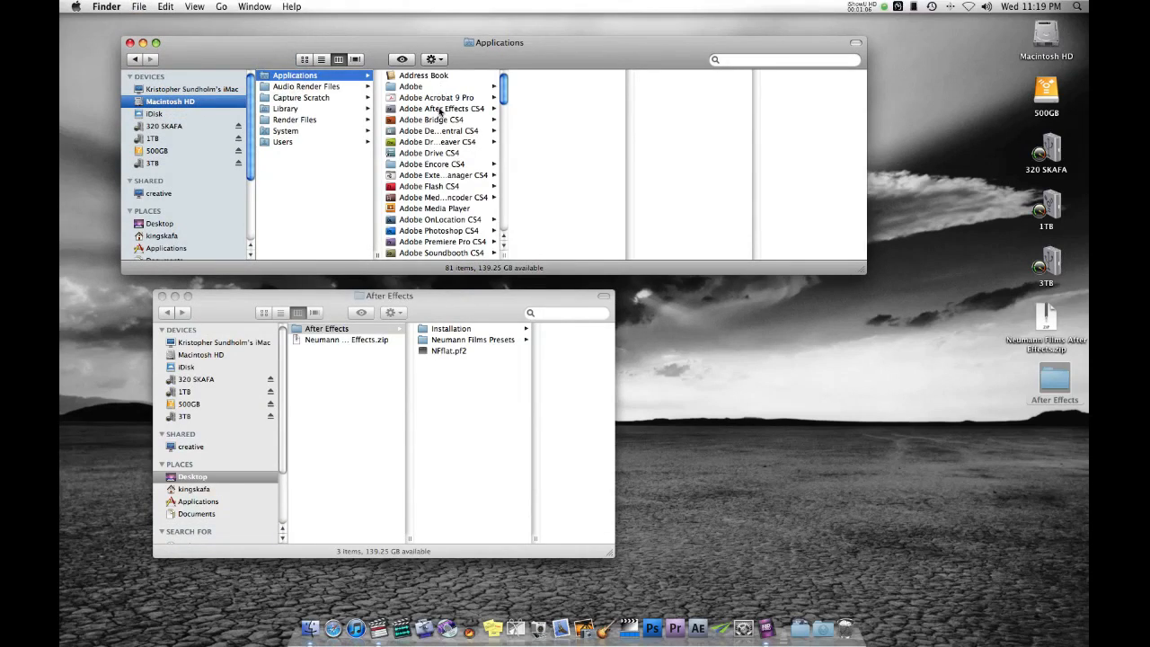
left_click(439, 107)
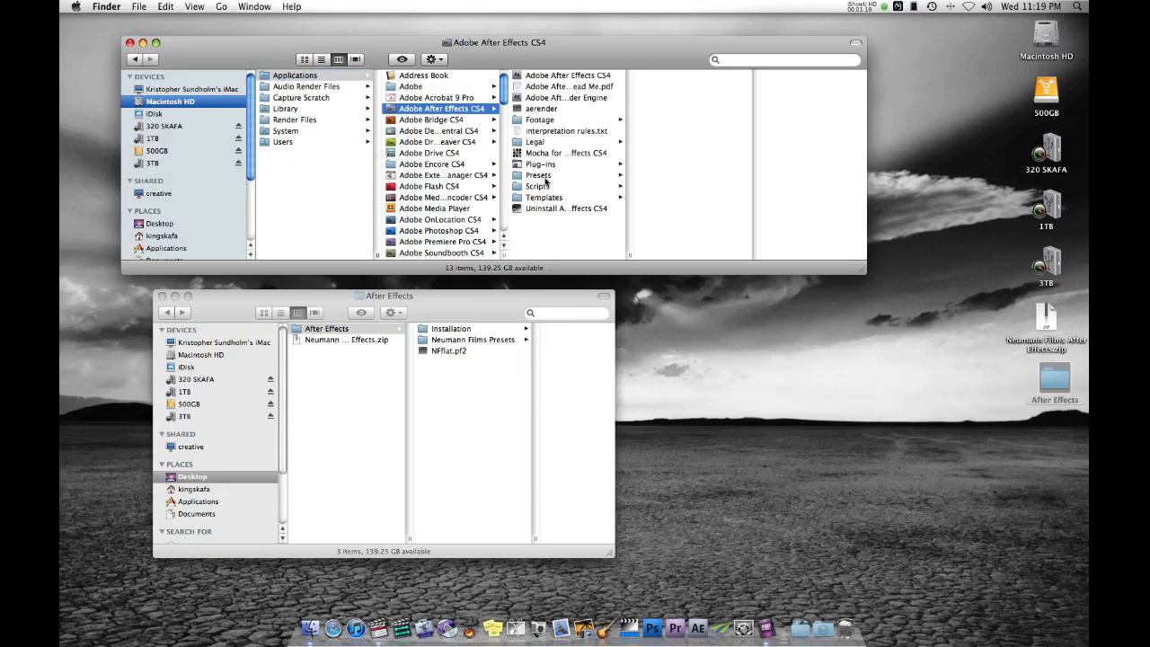
left_click(539, 176)
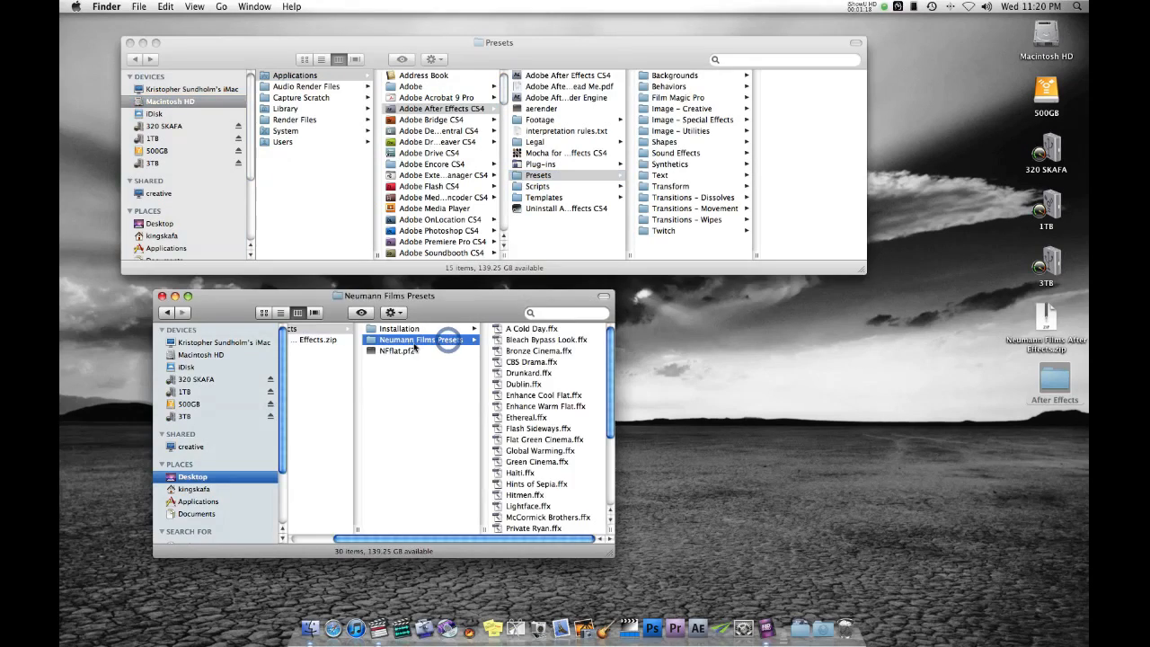
- Scroll the folder listing before closing the Finder windows to reveal the desktop
scroll("down", 3)
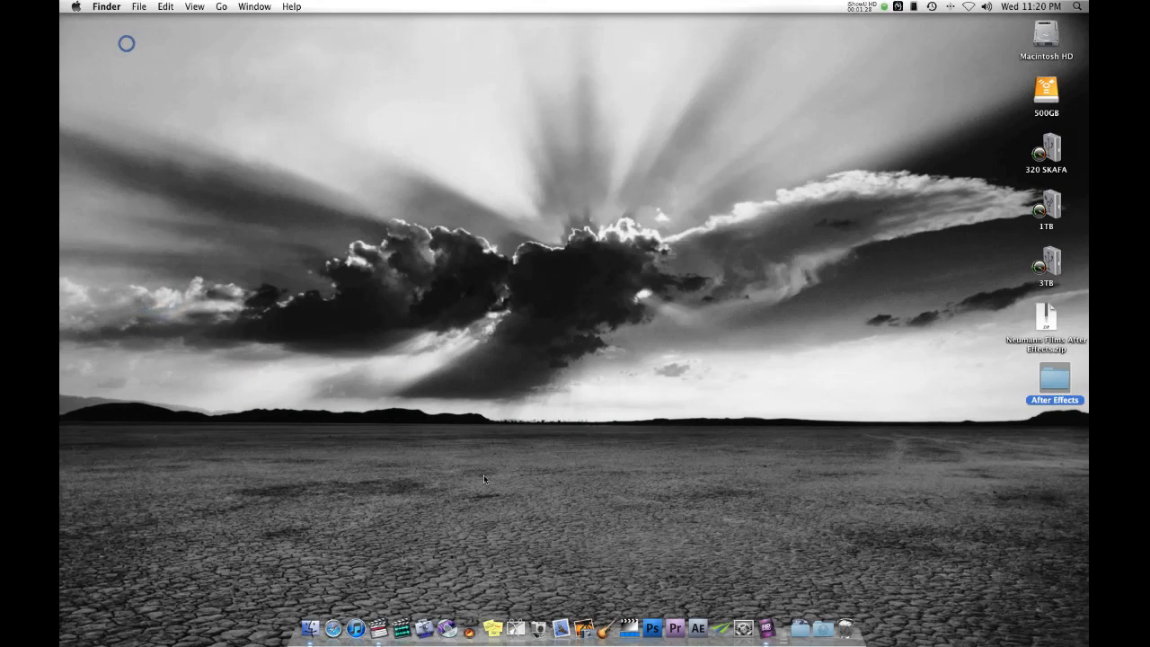
mouse_move(697, 625)
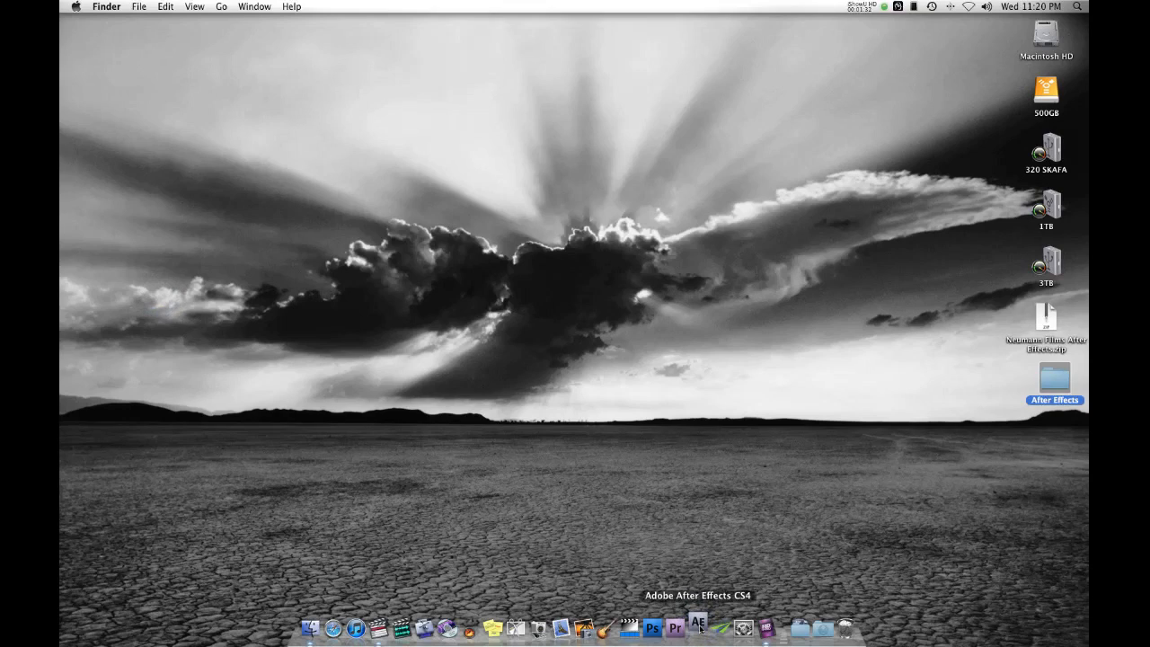
- Launch After Effects and load the recent Testimonials.aep project with the interview composition
left_click(697, 625)
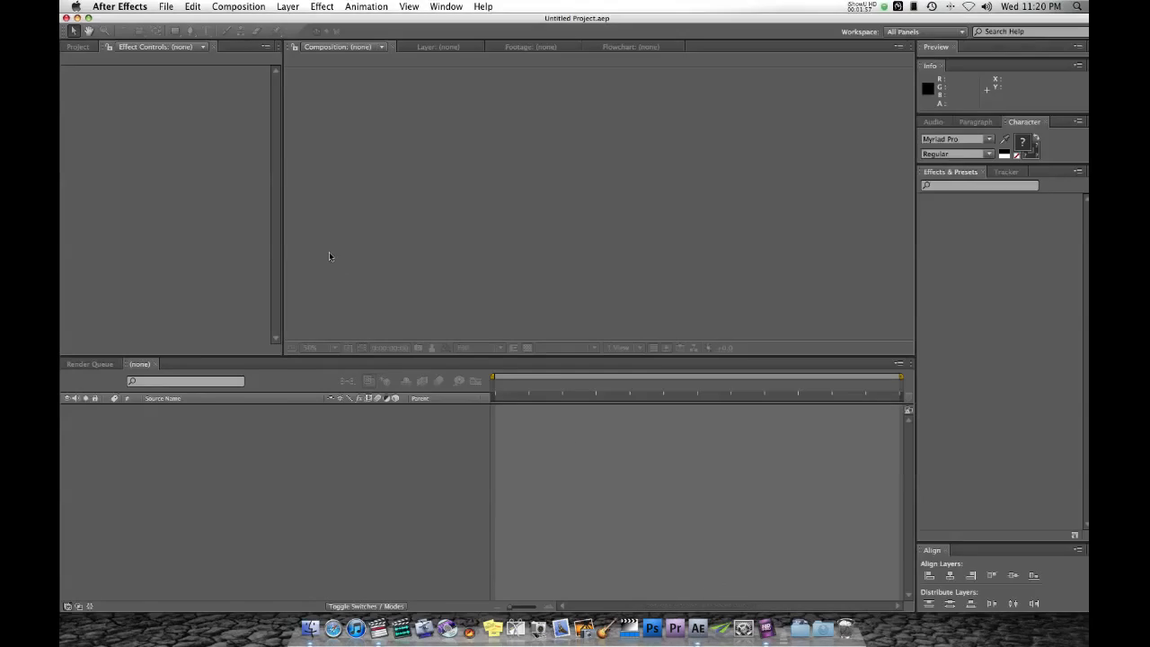
left_click(165, 8)
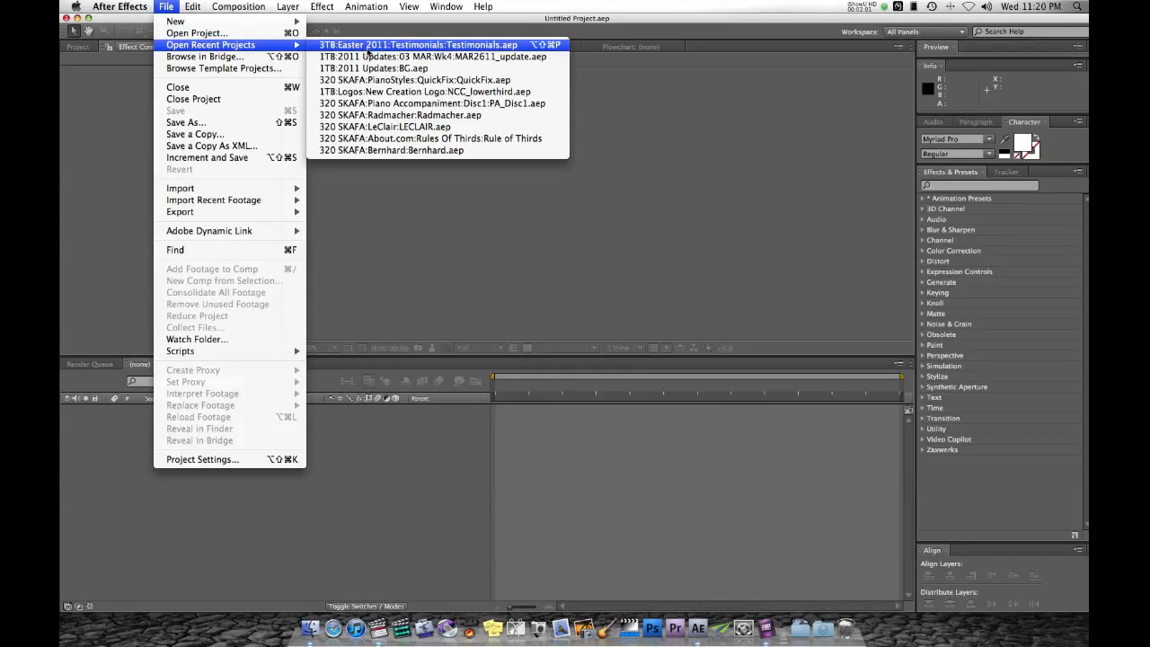
left_click(417, 44)
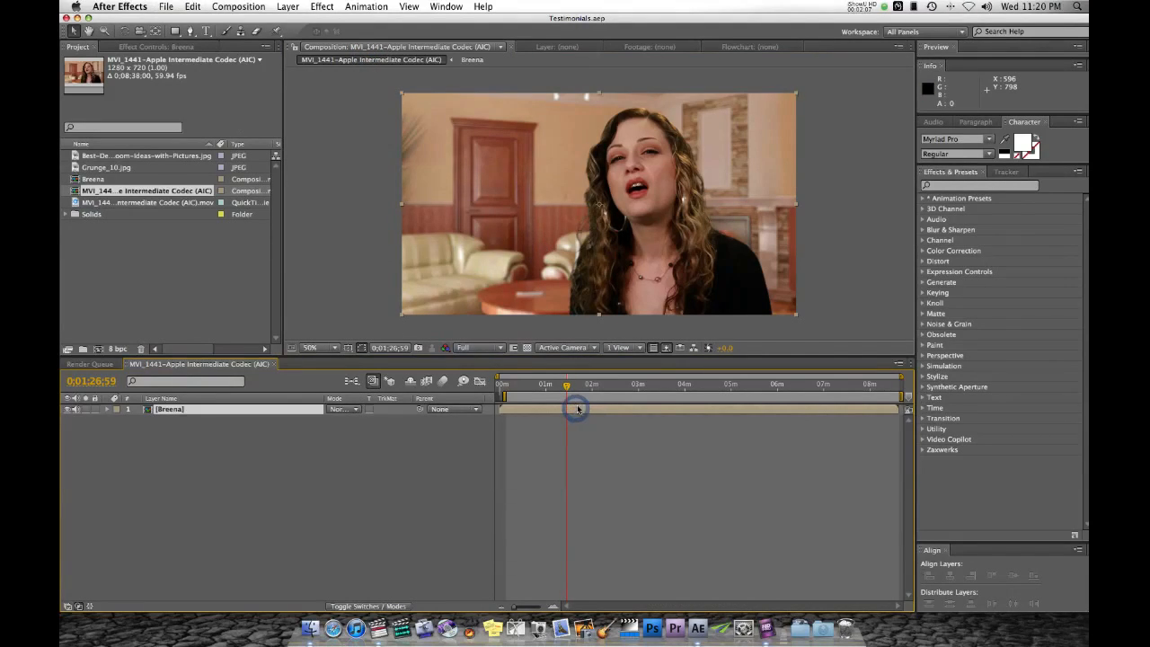
- Create a new adjustment layer above the interview clip via Layer > New
left_click(288, 8)
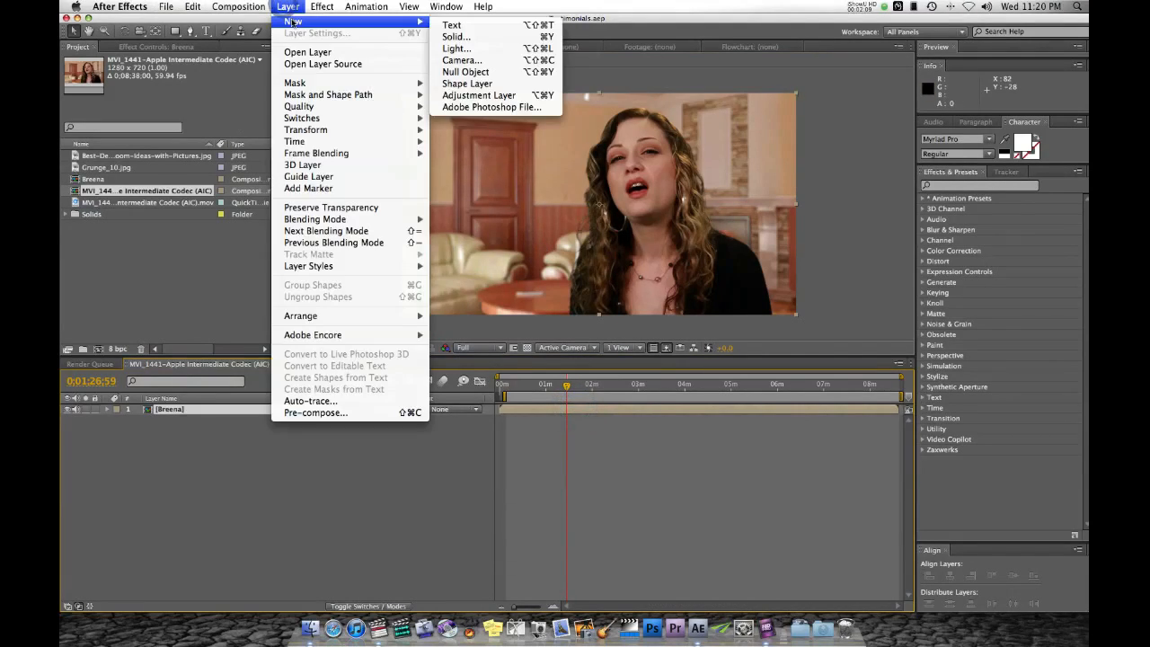
left_click(478, 95)
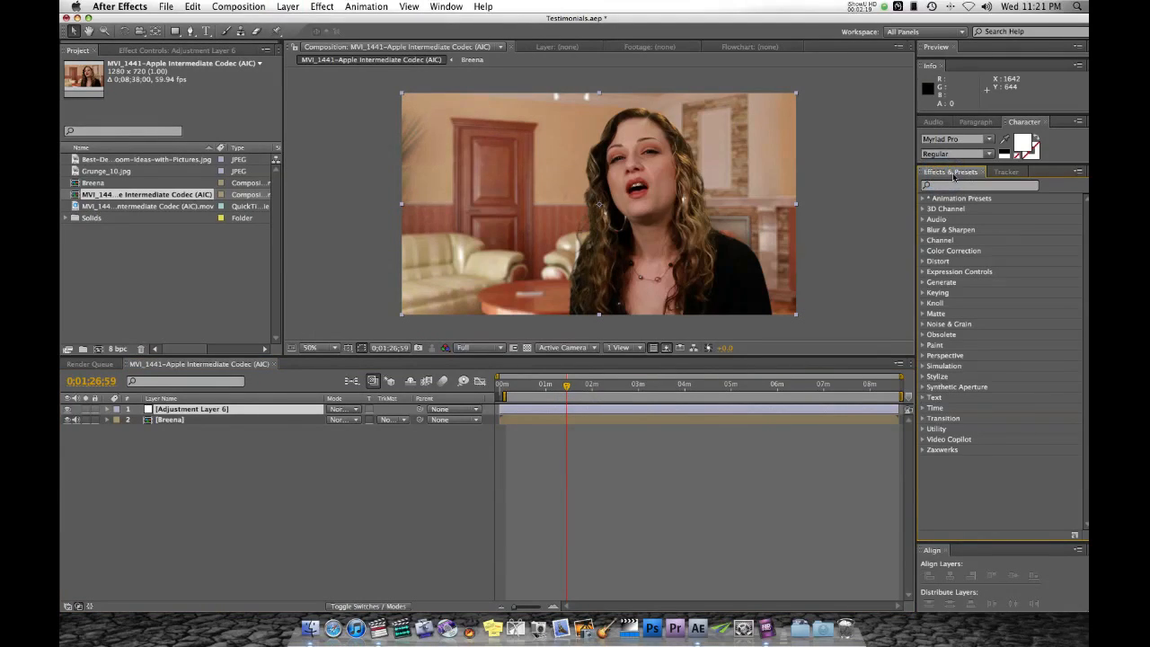
- Apply Animation Presets > Neumann Films Presets > Private Ryan to the adjustment layer, desaturating the footage
left_click(924, 198)
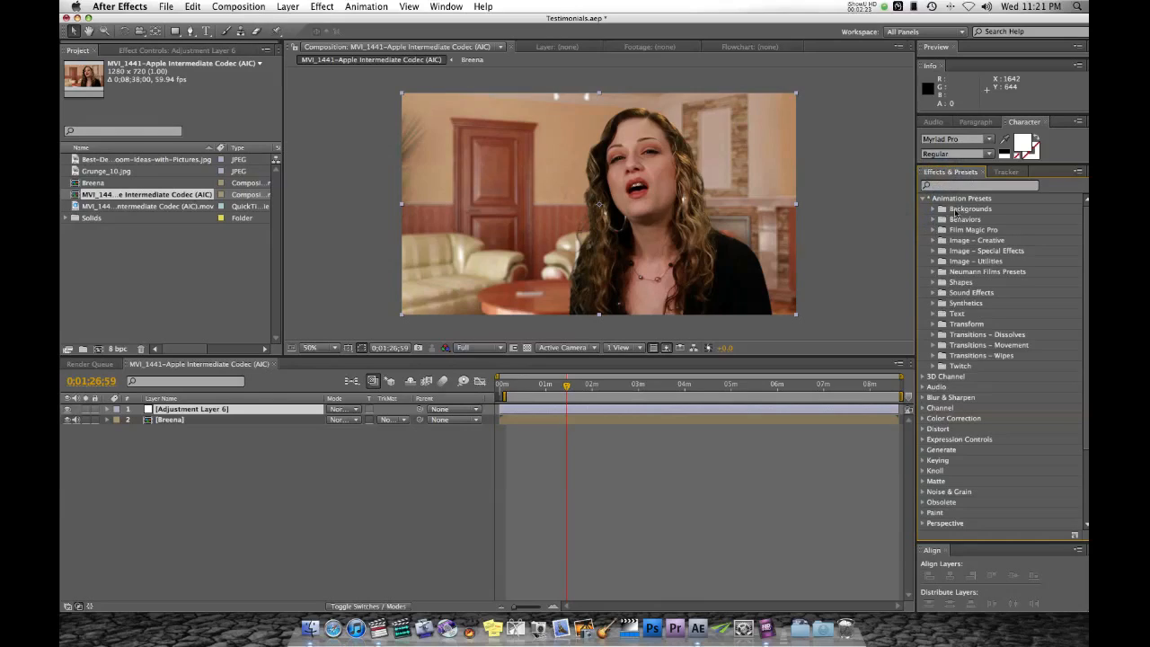
mouse_move(1006, 278)
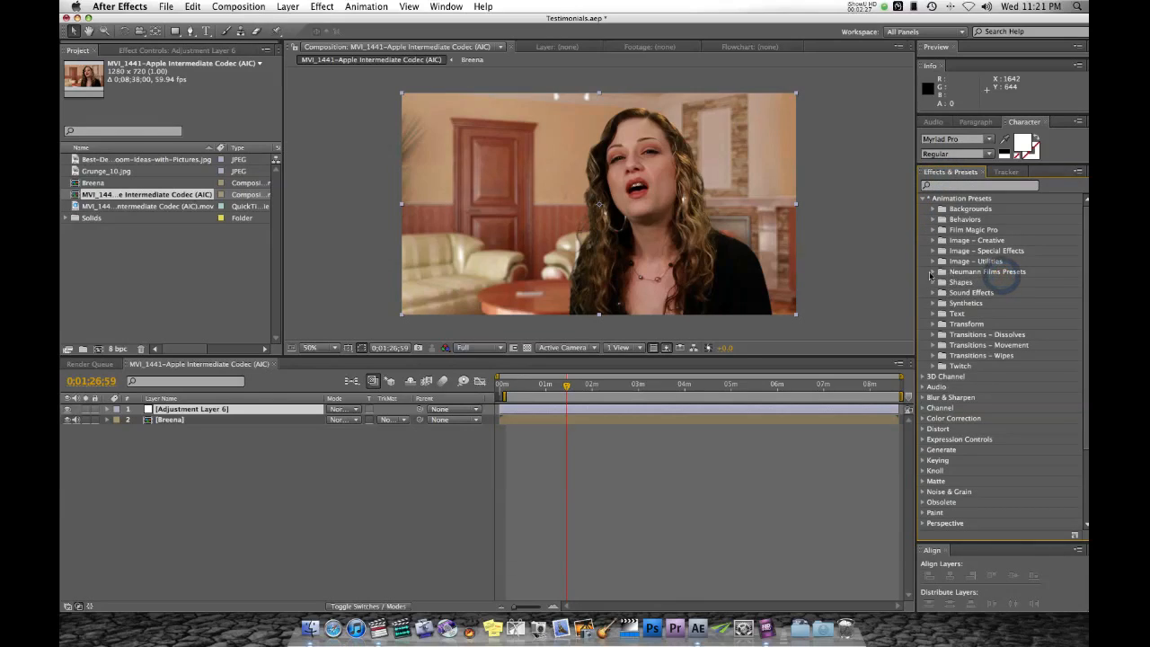
left_click(931, 272)
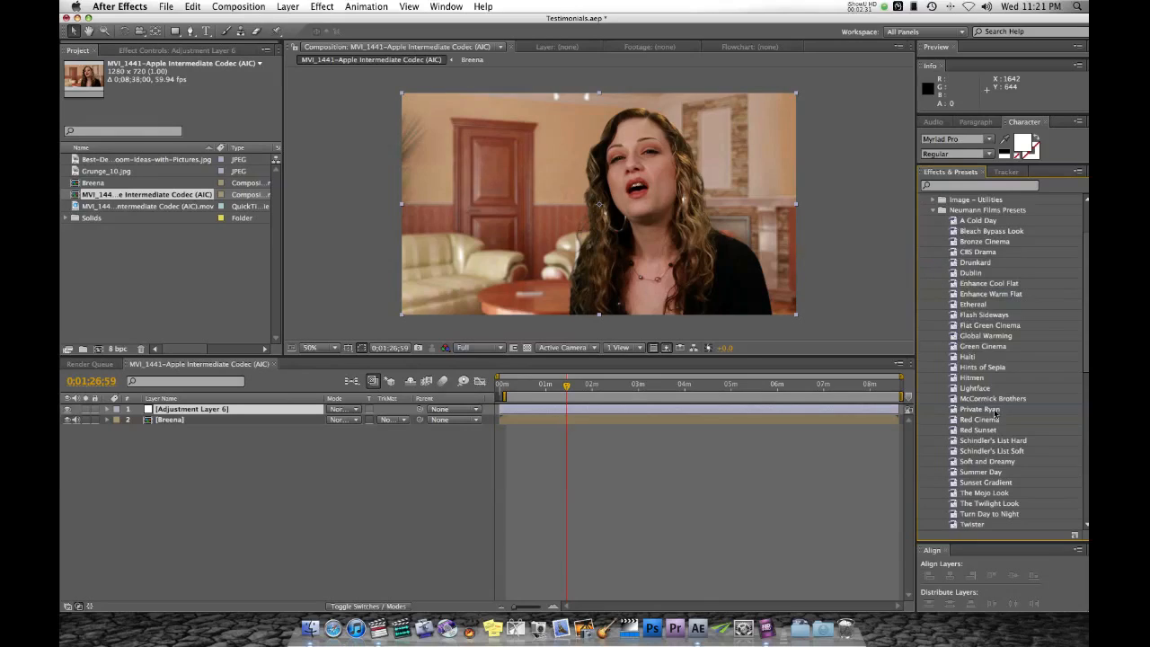
left_click(978, 410)
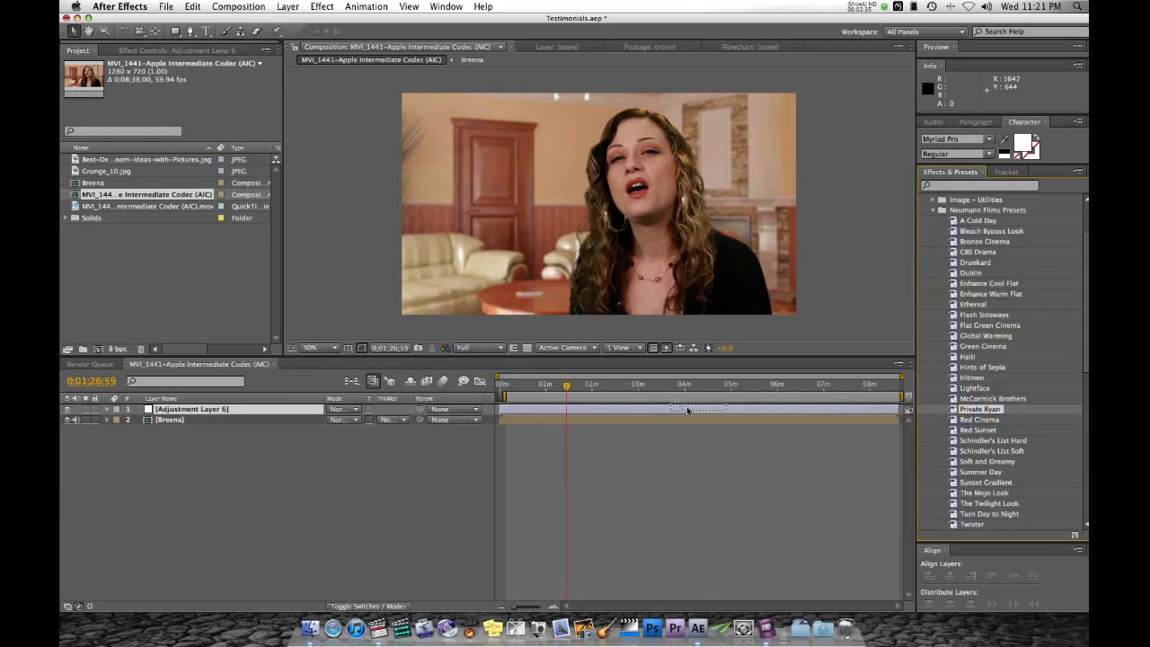
double_click(979, 409)
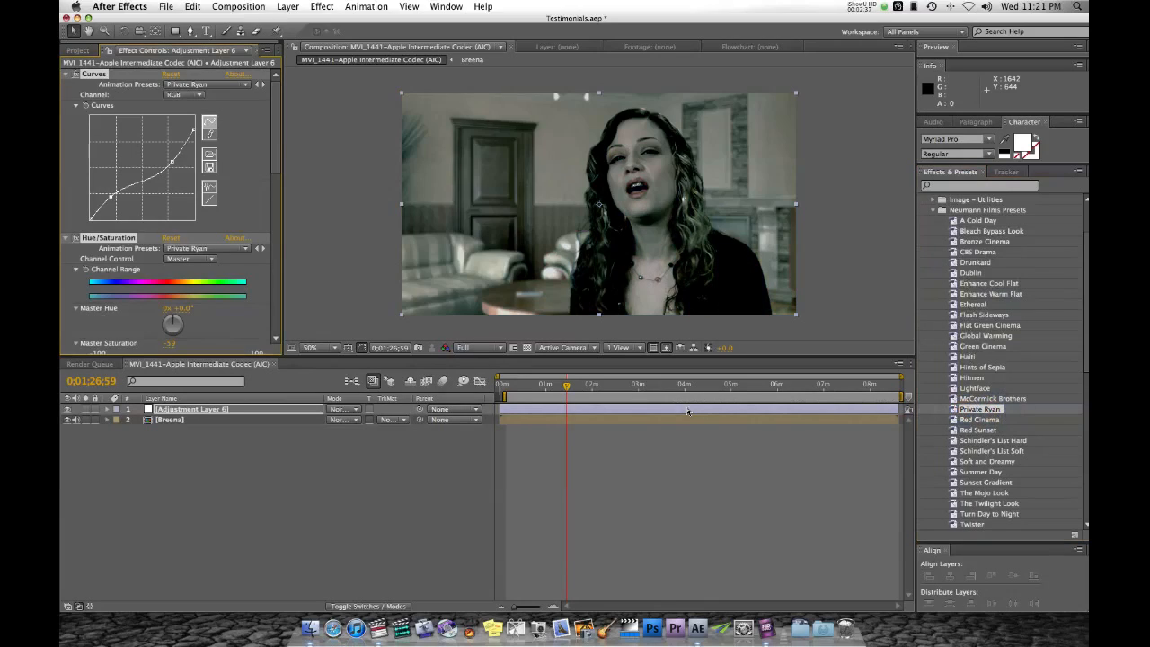